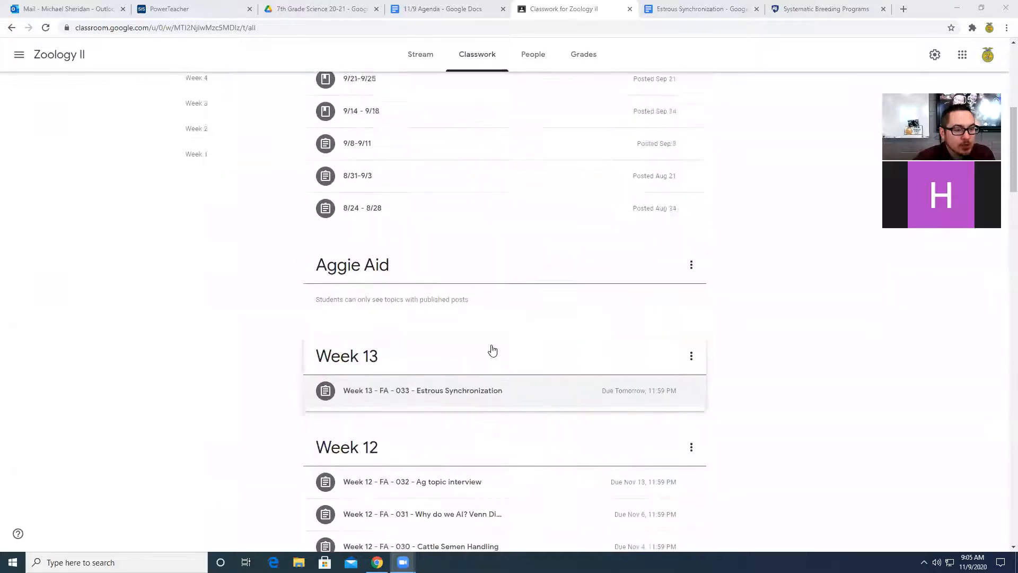
# Expand the Week 13 Estrous Synchronization assignment and bring up its linked Systematic Breeding Programs article.
pyautogui.scroll(-3)
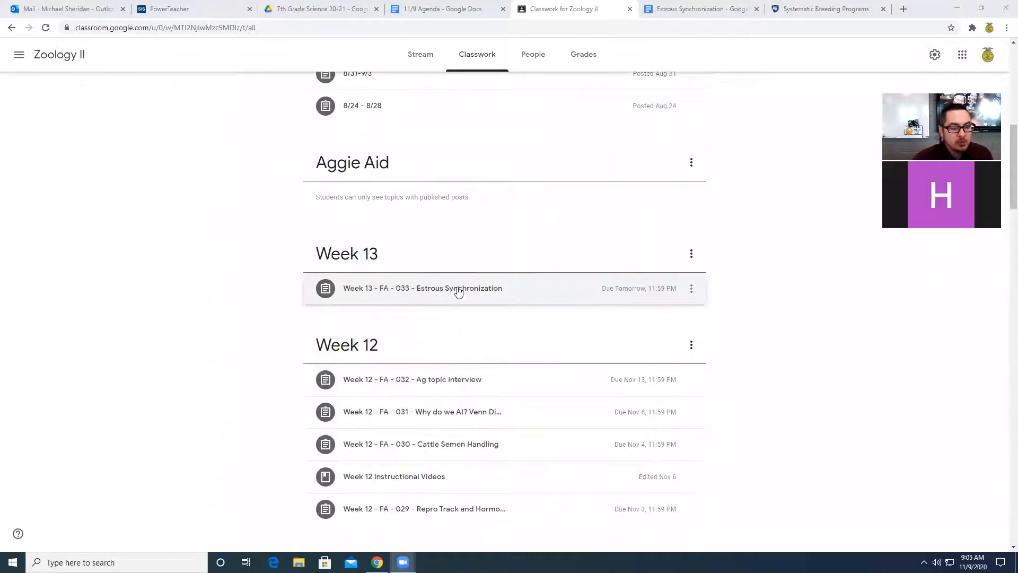
pyautogui.click(423, 288)
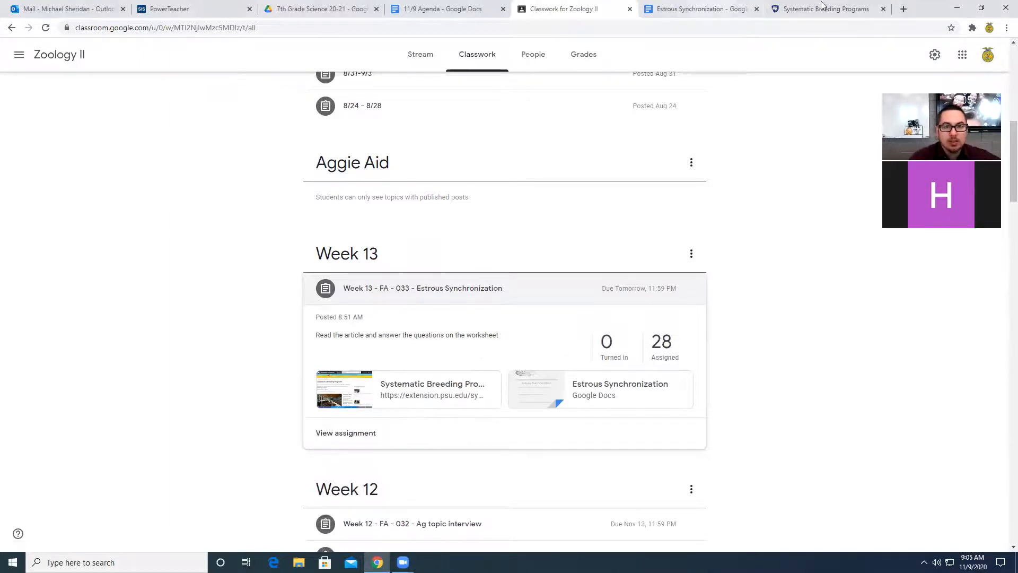
pyautogui.click(825, 8)
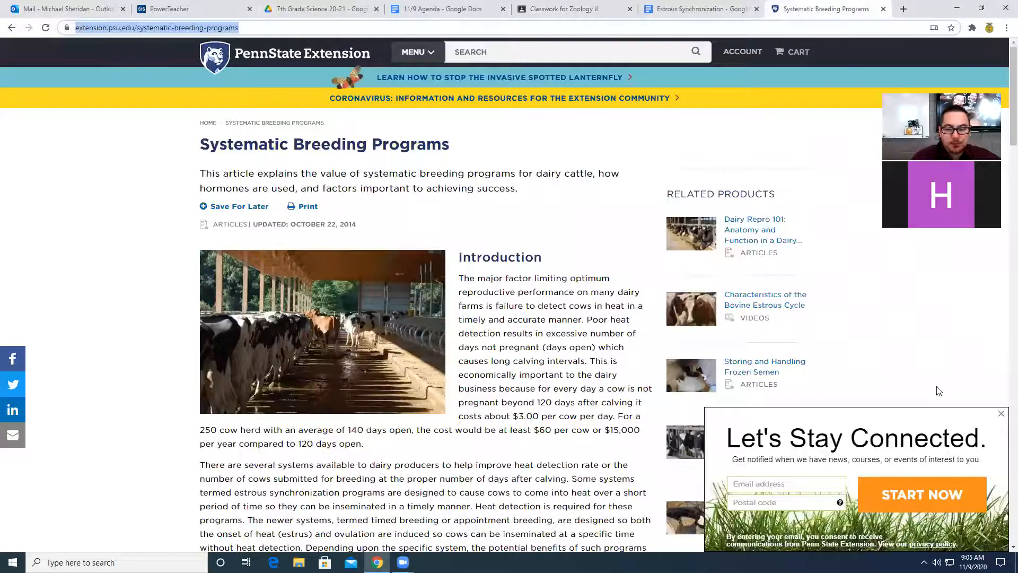
# Dismiss the Let's Stay Connected pop-up and read through the Penn State breeding programs article.
pyautogui.click(1000, 414)
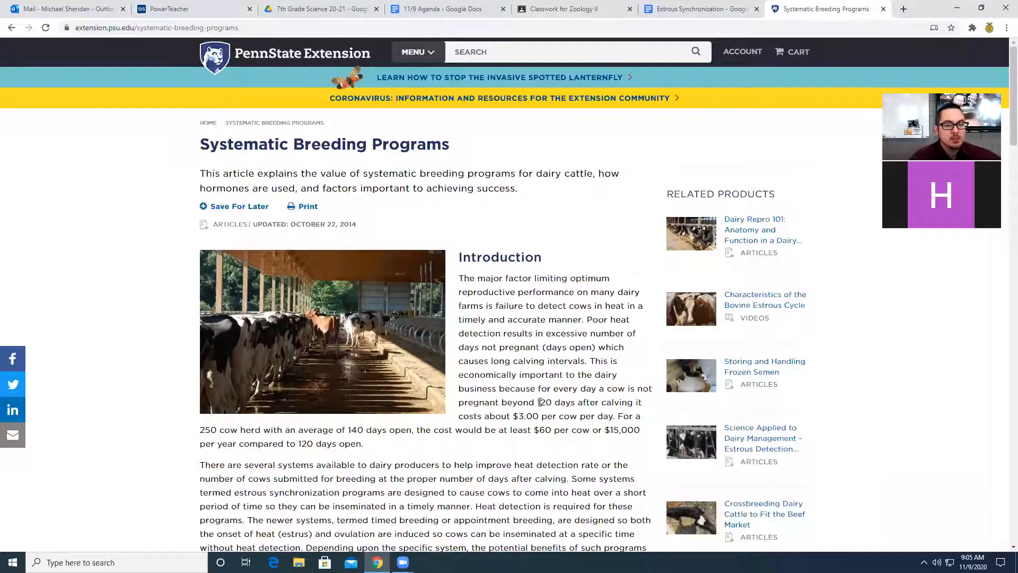
pyautogui.scroll(-3)
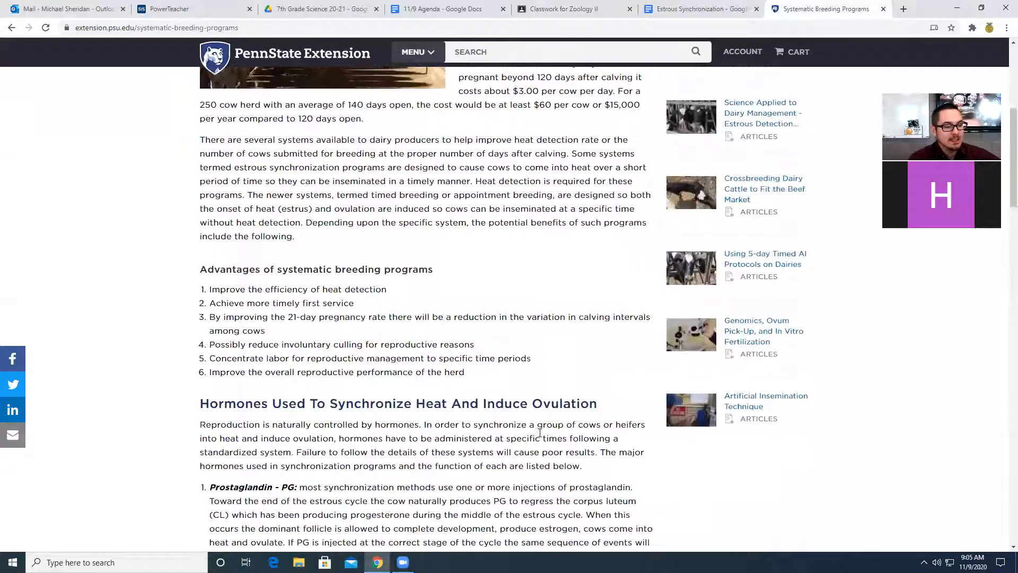
pyautogui.scroll(-3)
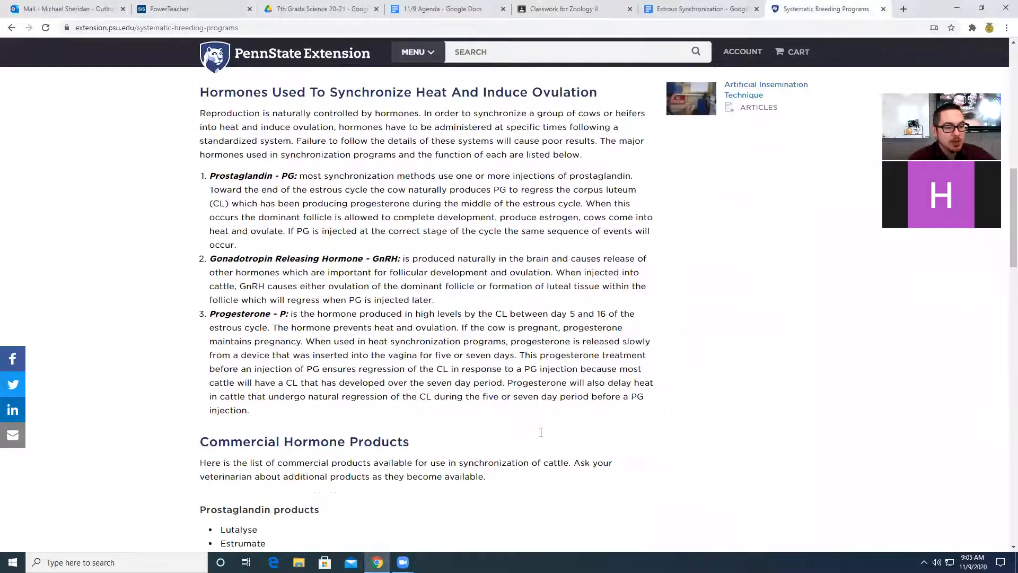
pyautogui.scroll(-3)
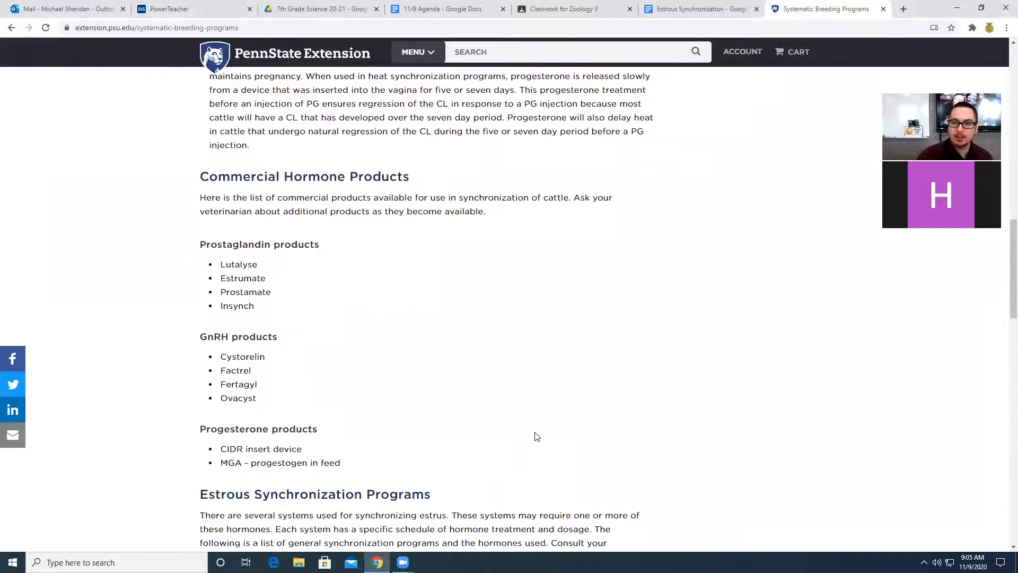
pyautogui.scroll(-3)
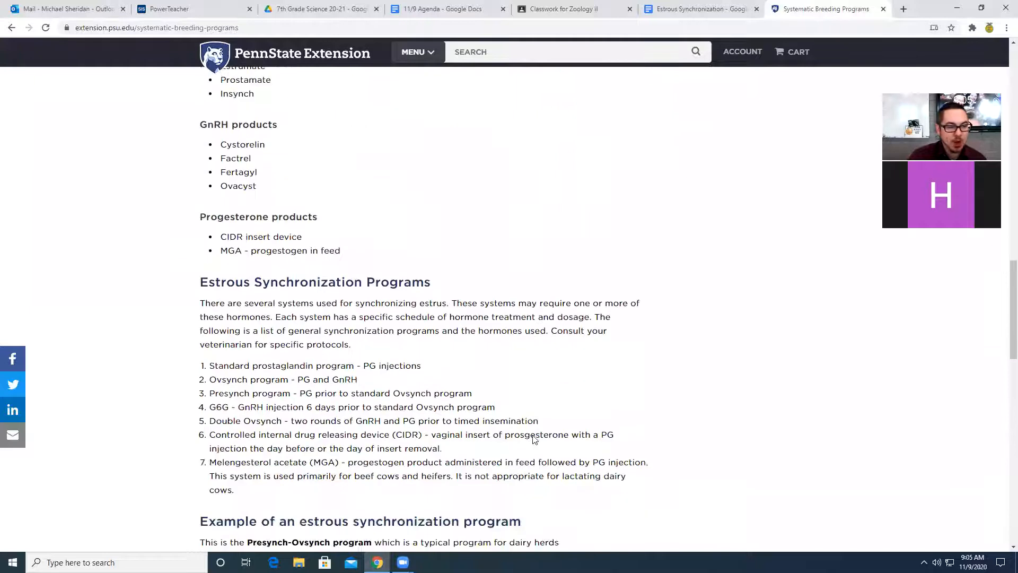
pyautogui.scroll(-3)
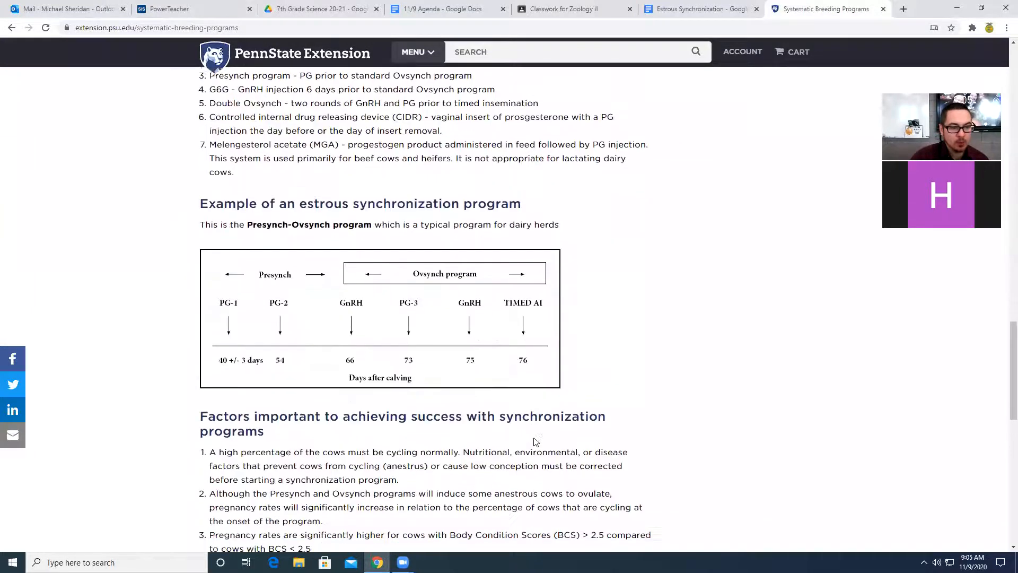
pyautogui.scroll(-3)
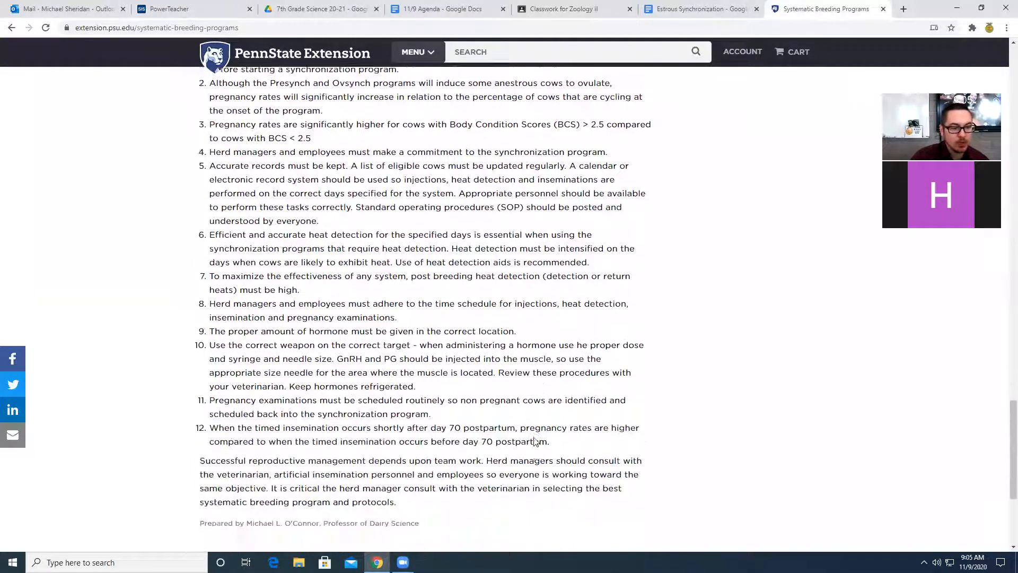
pyautogui.scroll(-3)
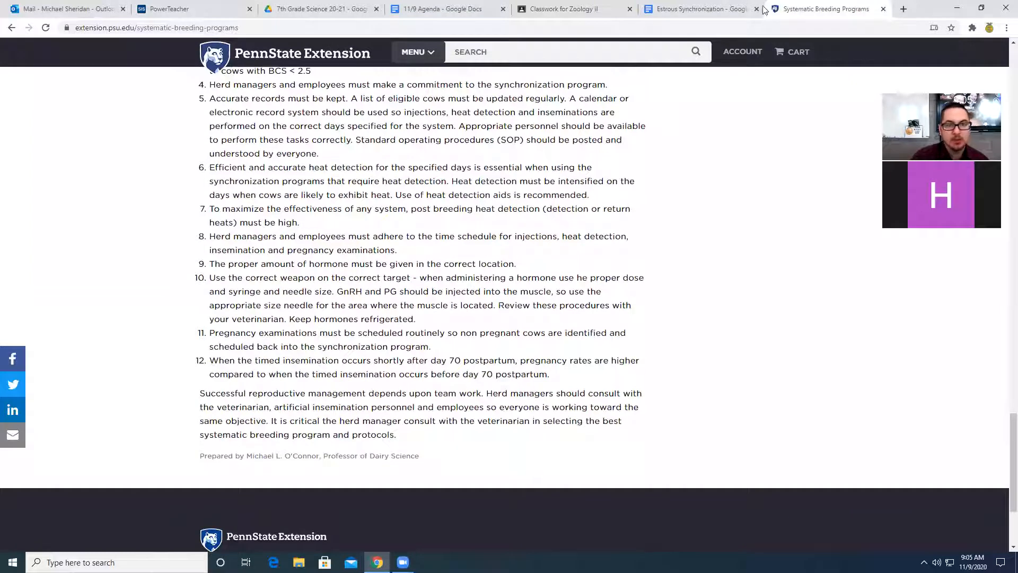
pyautogui.moveTo(560, 9)
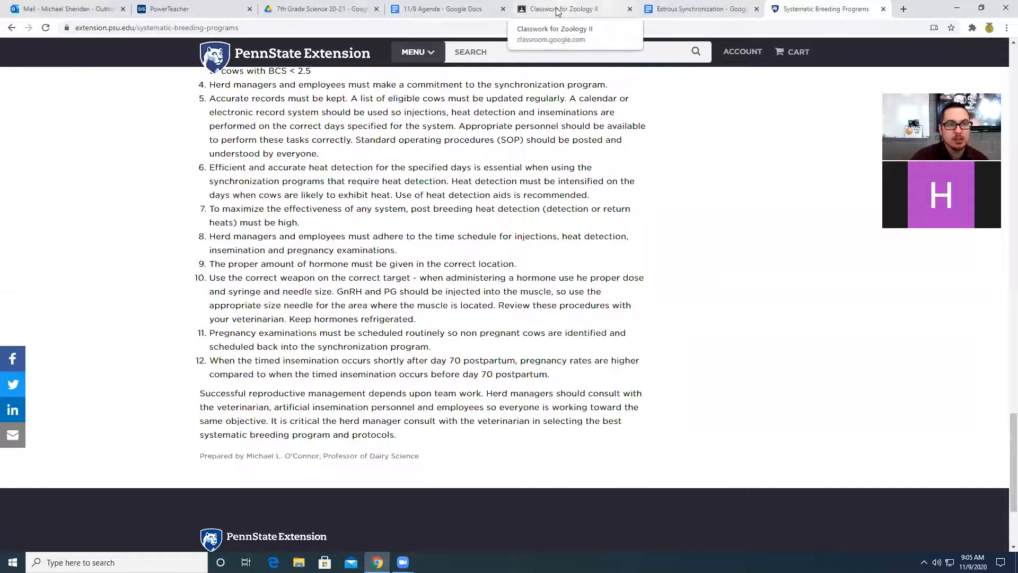
# View the Estrous Synchronization worksheet, then return to the Zoology II classwork page.
pyautogui.click(698, 8)
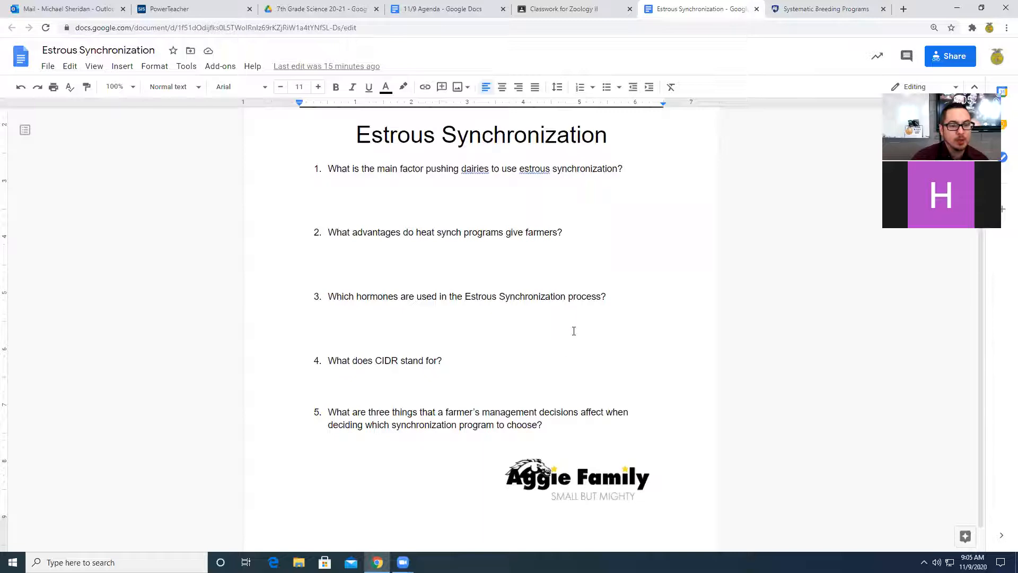
pyautogui.click(574, 9)
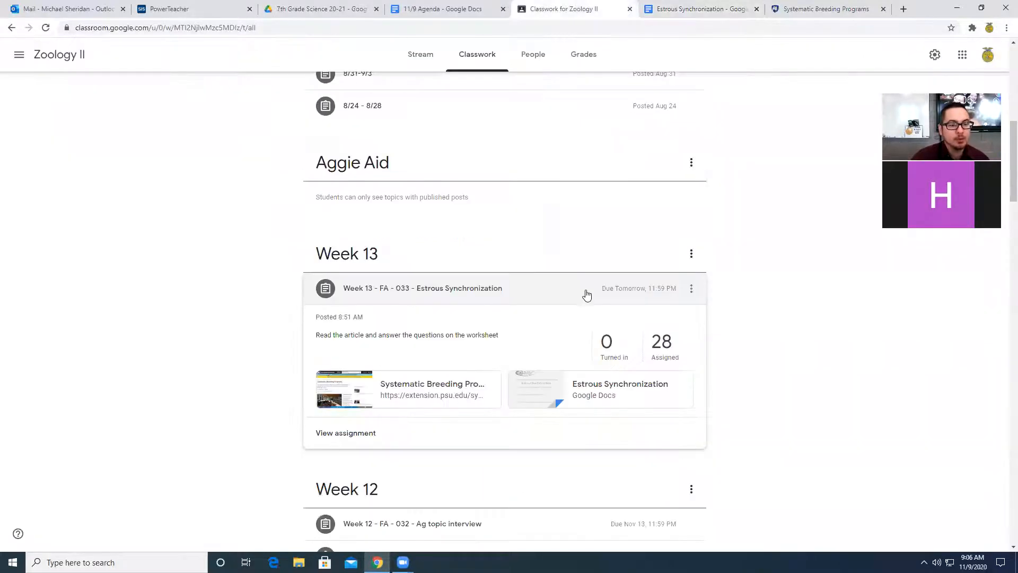
# Collapse the Week 13 - FA - 033 assignment back to its single title row.
pyautogui.click(423, 288)
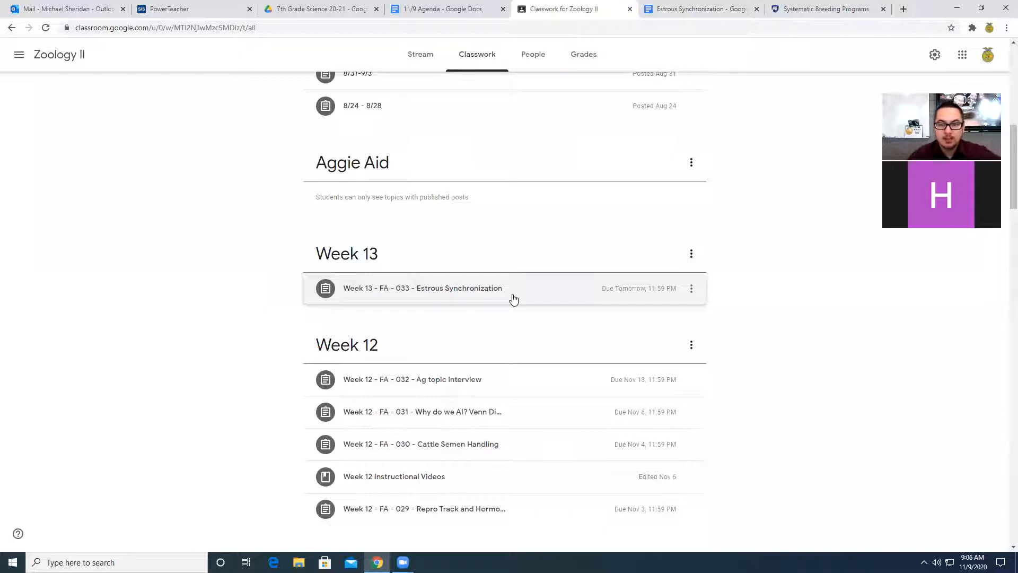
pyautogui.moveTo(569, 91)
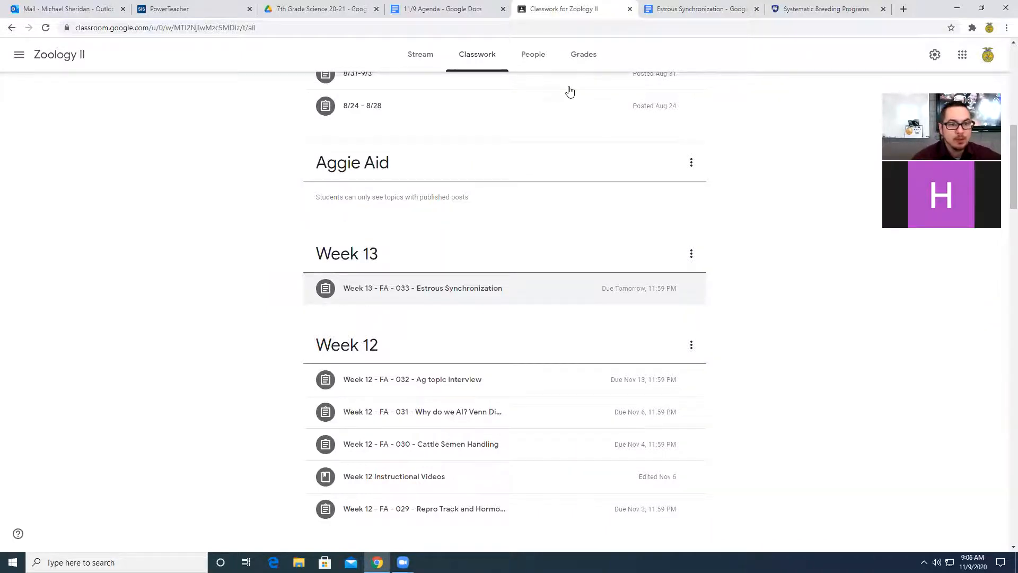